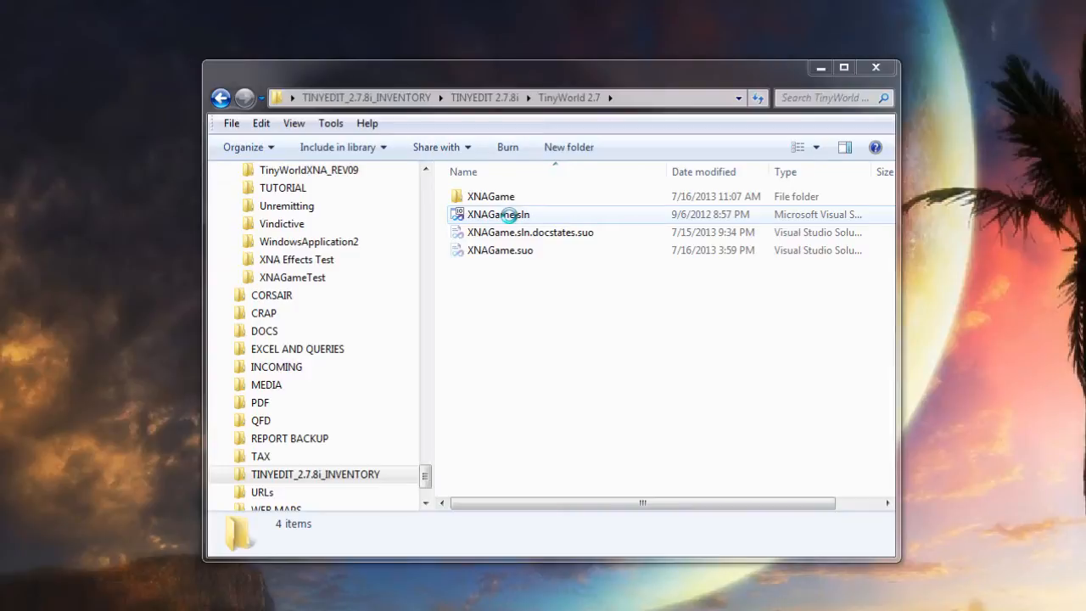
# Launch TinyWorld by opening XNAGame.sln from the TinyWorld 2.7 folder
pyautogui.doubleClick(498, 214)
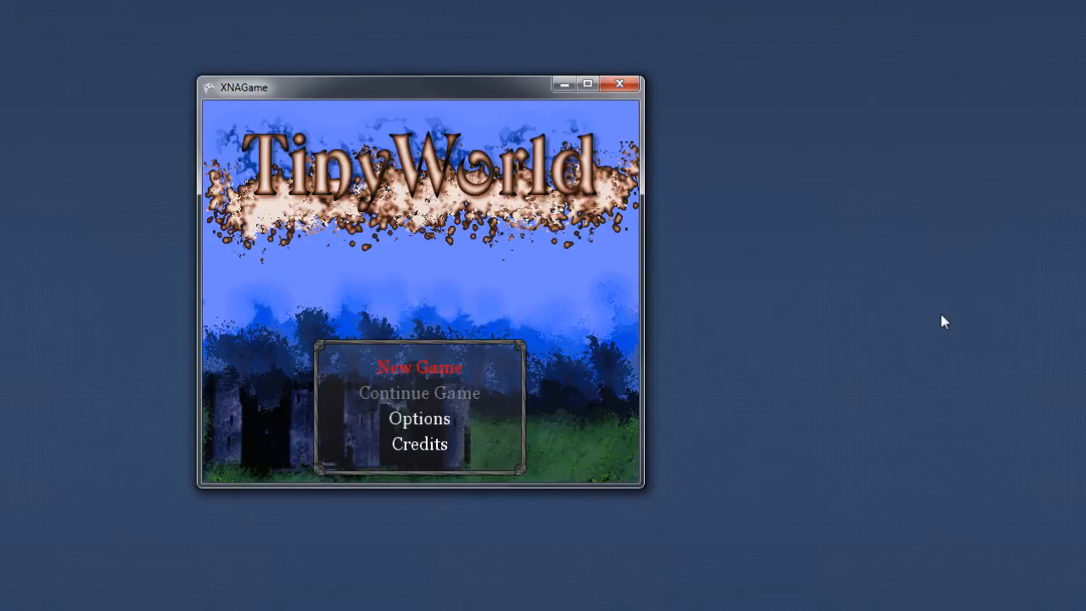
pyautogui.moveTo(980, 380)
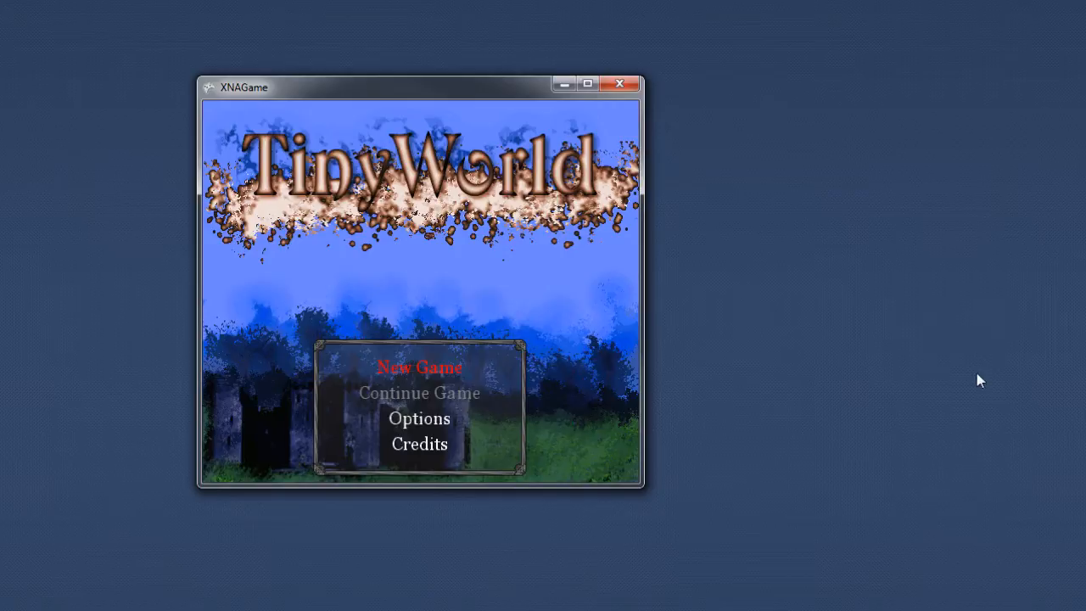
pyautogui.moveTo(916, 420)
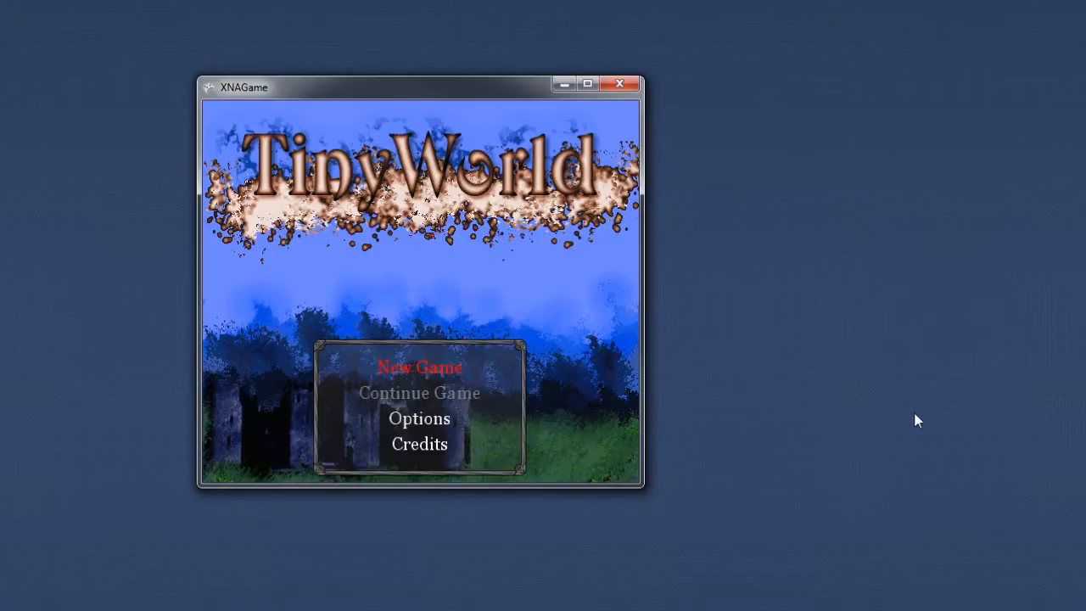
pyautogui.moveTo(733, 389)
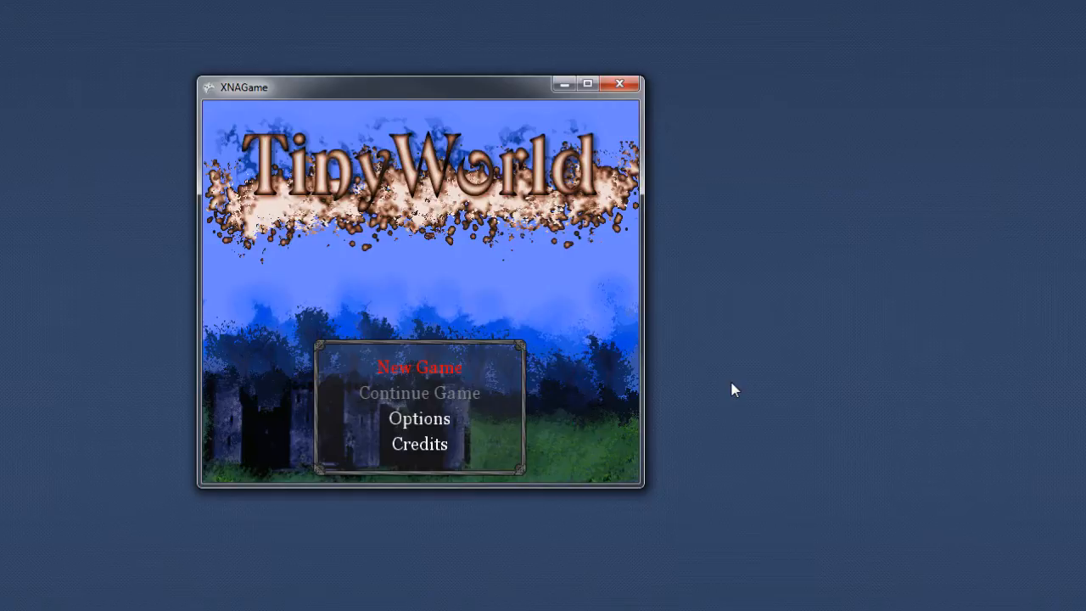
# Start a new game and bring up the hero's inventory holding one herb
pyautogui.click(420, 366)
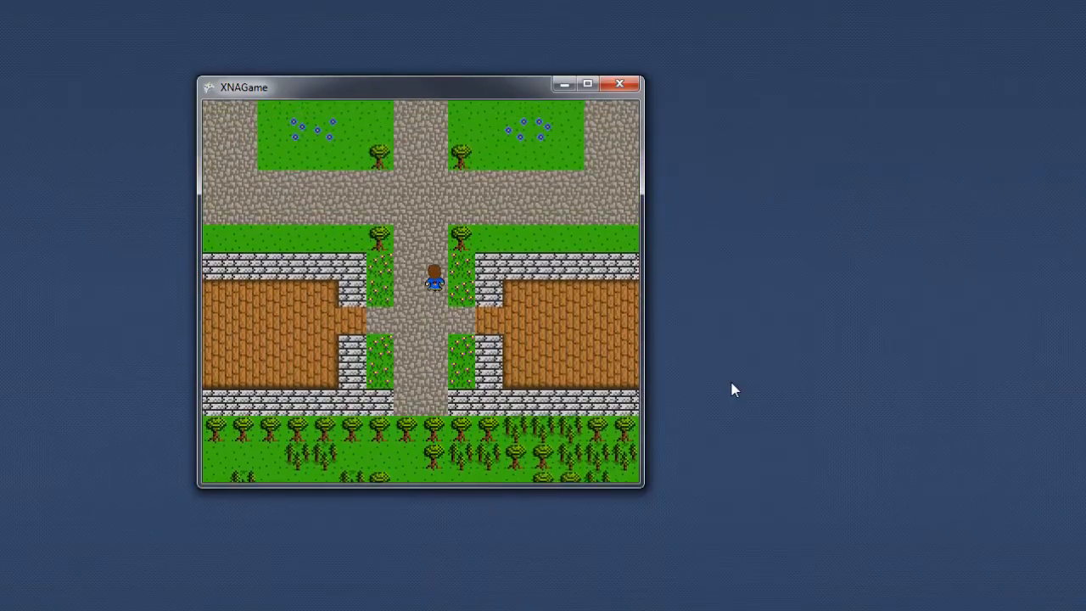
pyautogui.press('up')
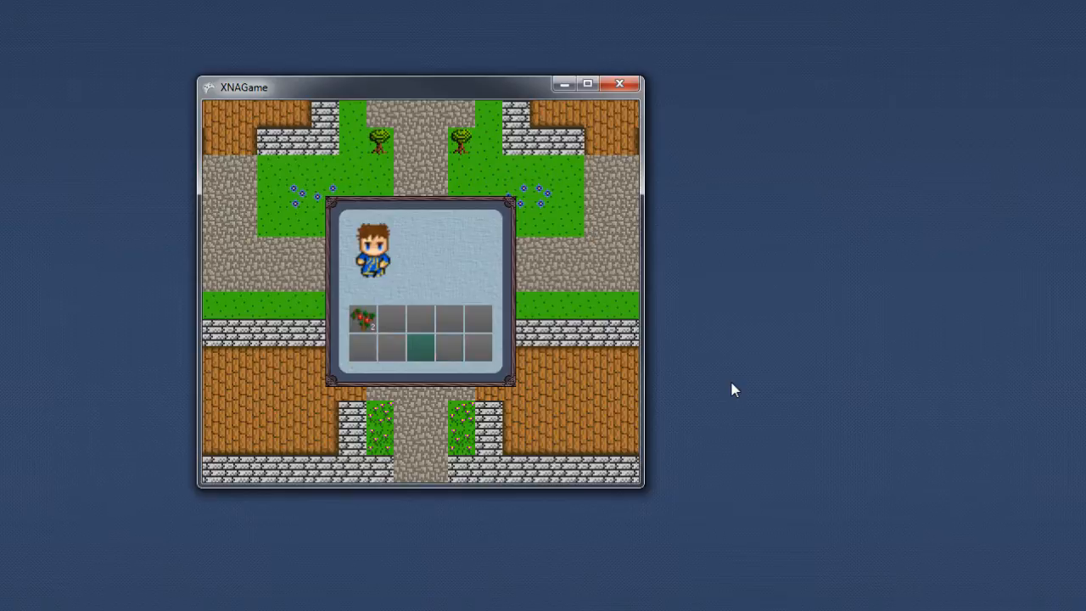
# Show the Heal Weed description: a poultice for healing minor cuts and bruises
pyautogui.click(363, 320)
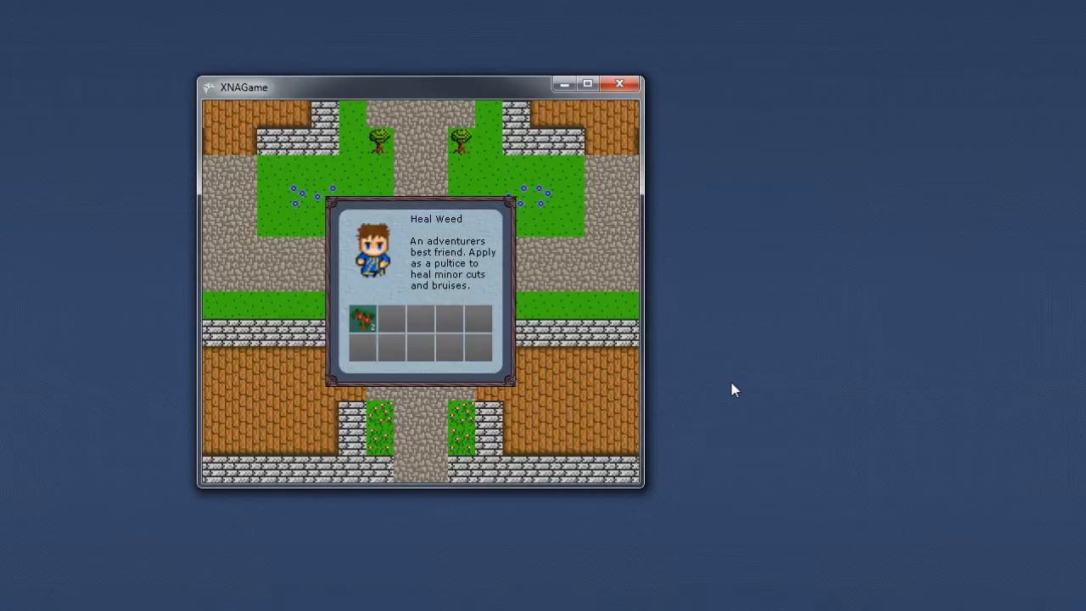
pyautogui.moveTo(449, 241)
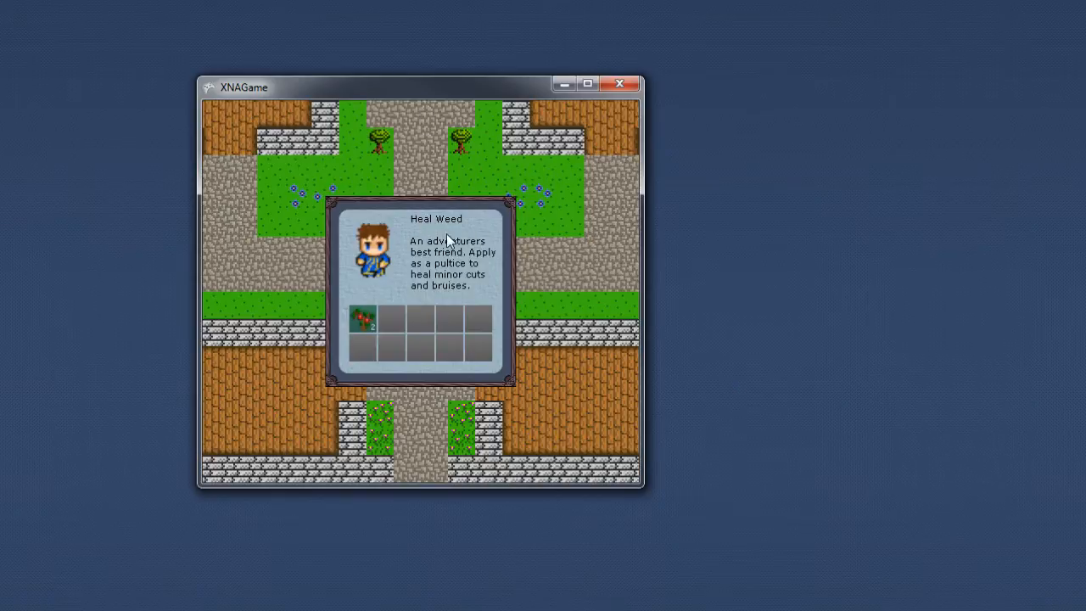
pyautogui.moveTo(411, 287)
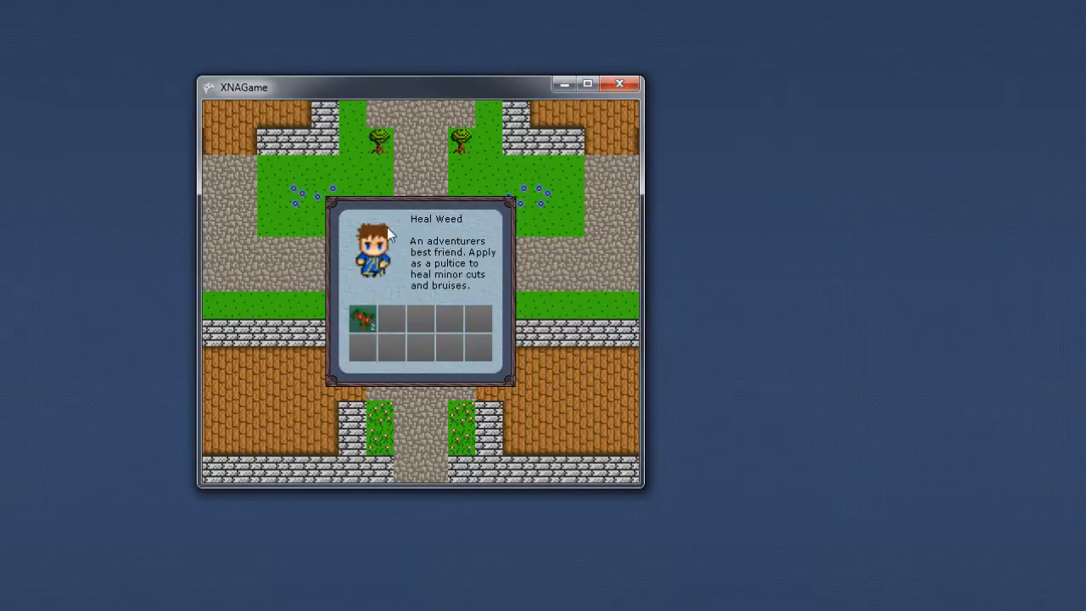
pyautogui.moveTo(394, 295)
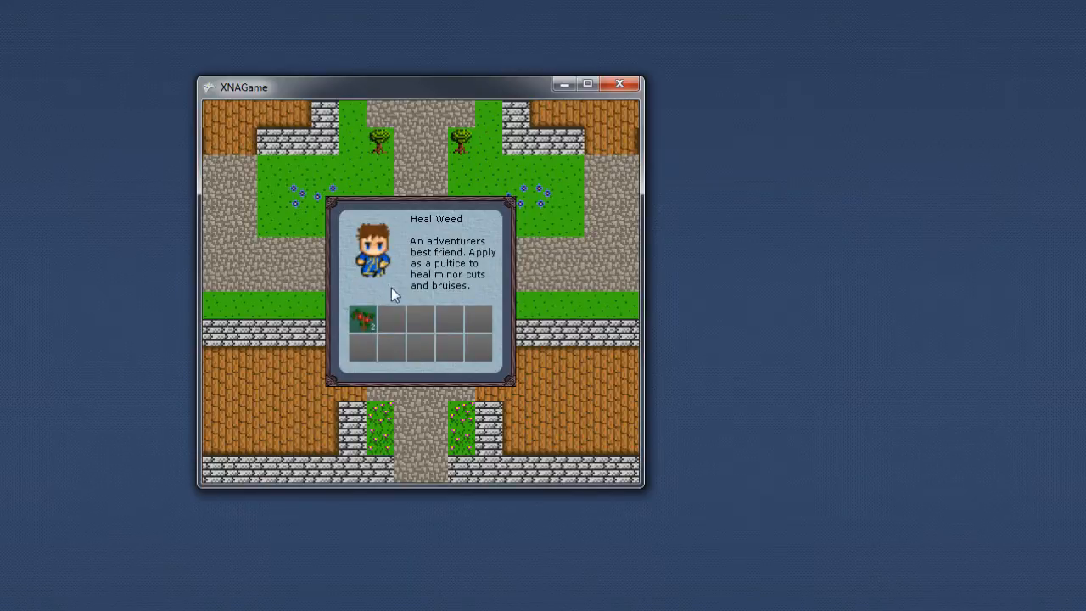
pyautogui.moveTo(441, 326)
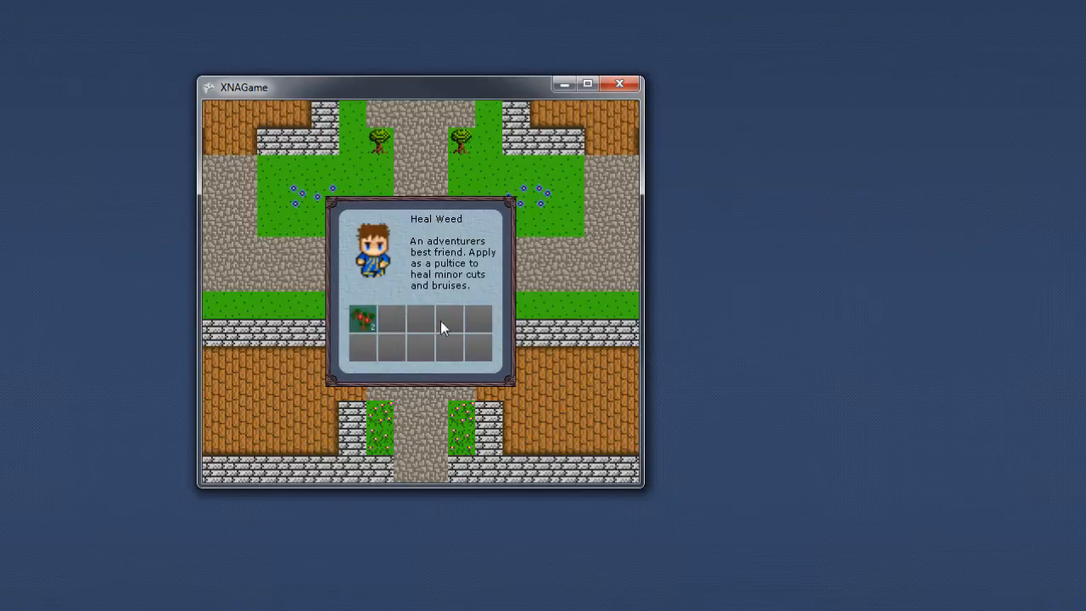
pyautogui.moveTo(365, 346)
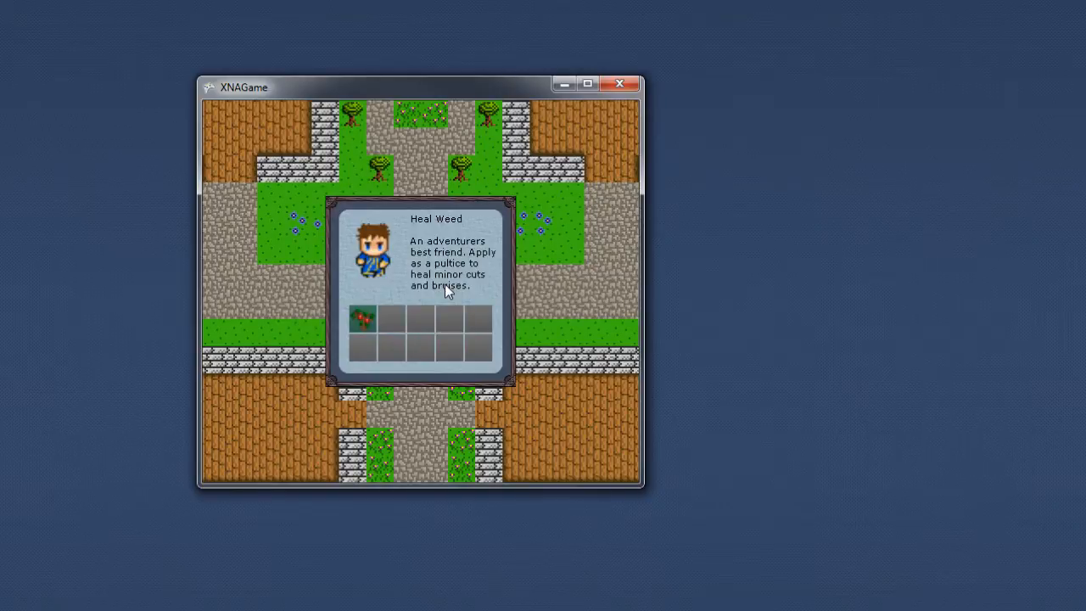
pyautogui.moveTo(372, 336)
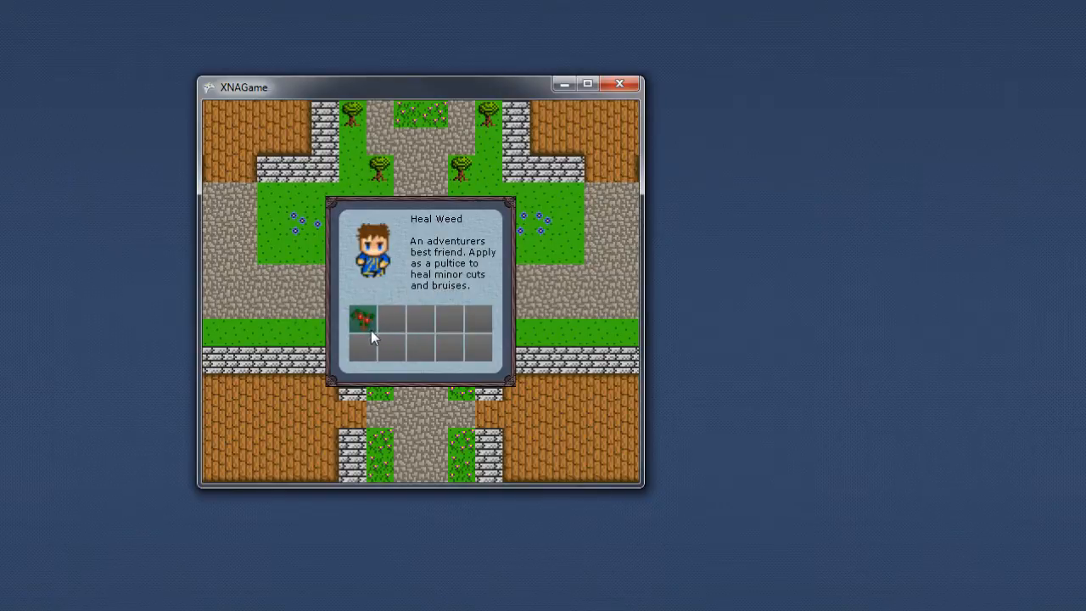
pyautogui.moveTo(365, 332)
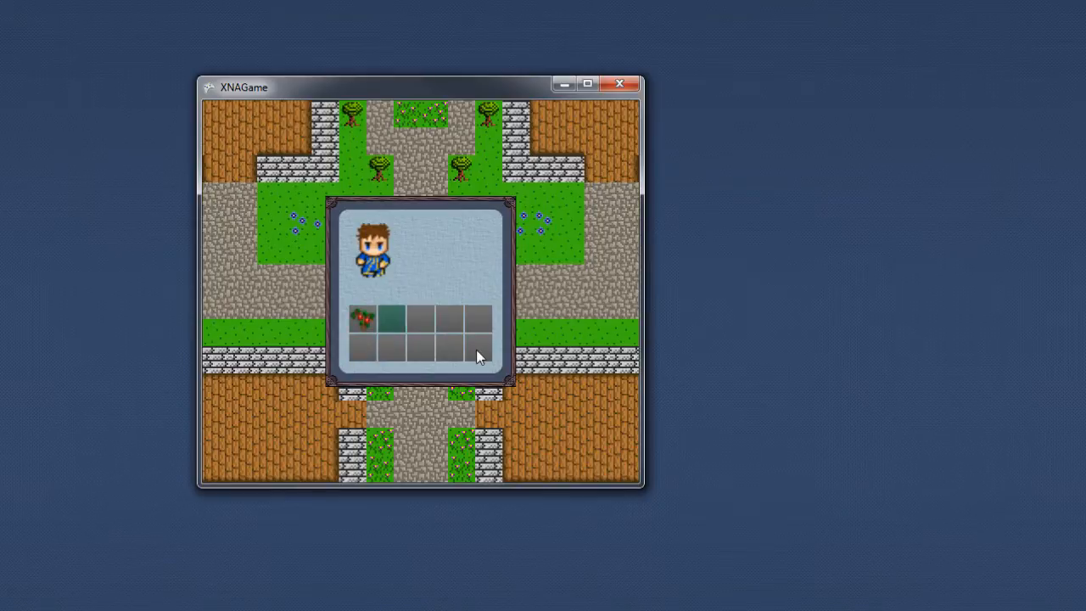
# Use the Heal Weed from the inventory, returning to the village with the debug overlay
pyautogui.click(363, 319)
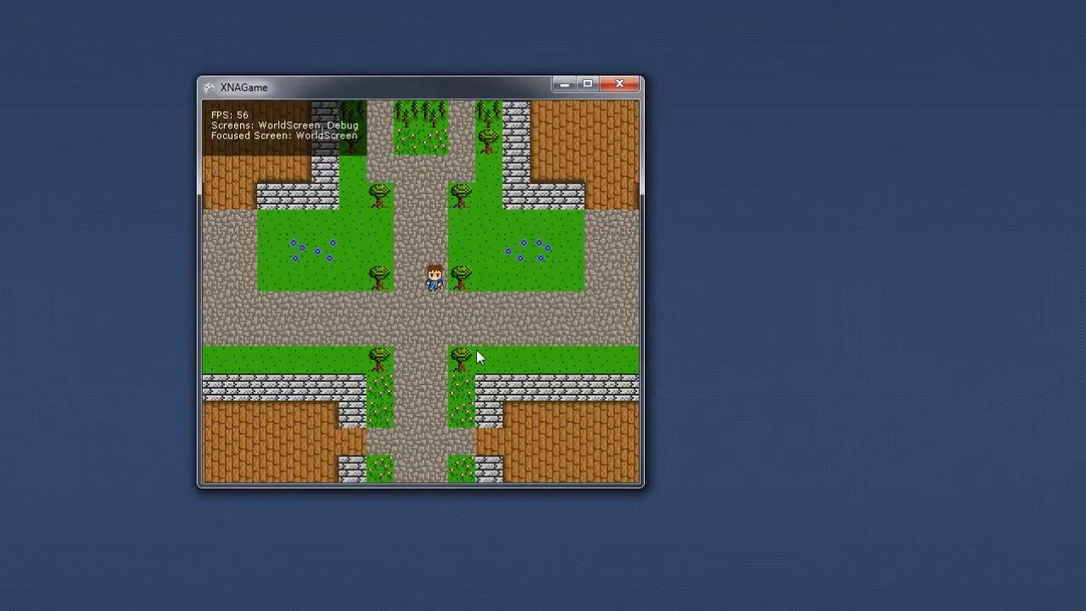
# Check the now-empty inventory, close it, and walk into the walled wooden building
pyautogui.press('i')
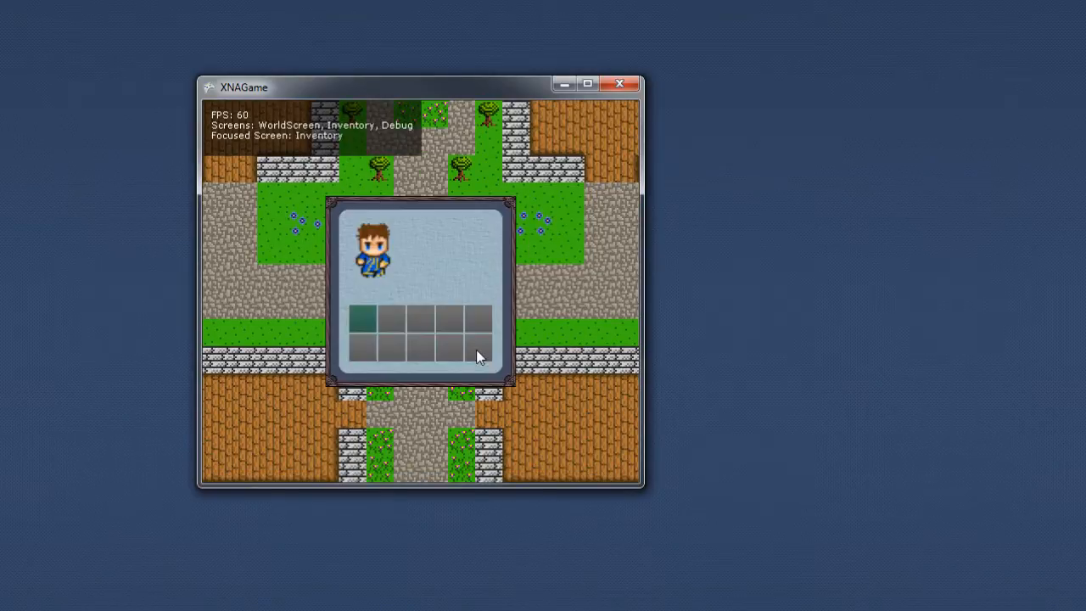
pyautogui.press('escape')
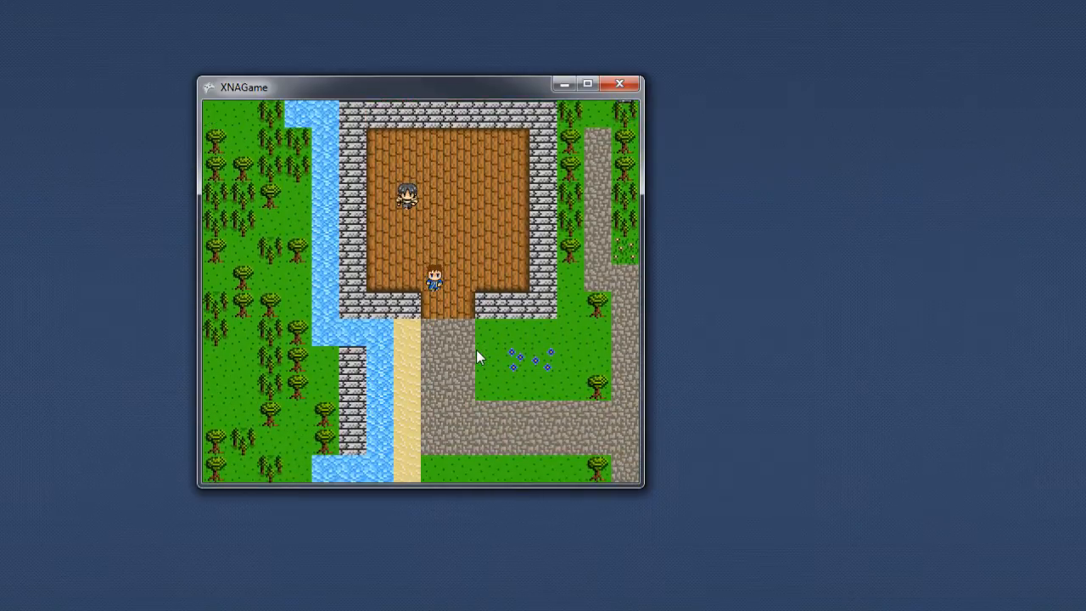
# Quit the game back to the TinyWorld title screen and main menu
pyautogui.press('Down')
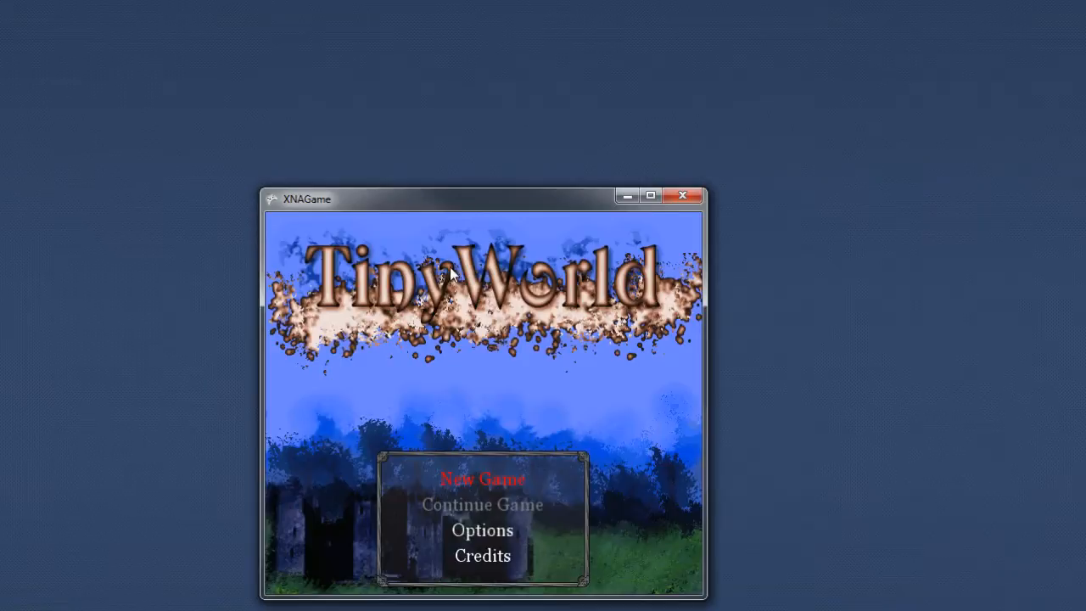
# Start a fresh game with the hero standing in the town square
pyautogui.click(482, 478)
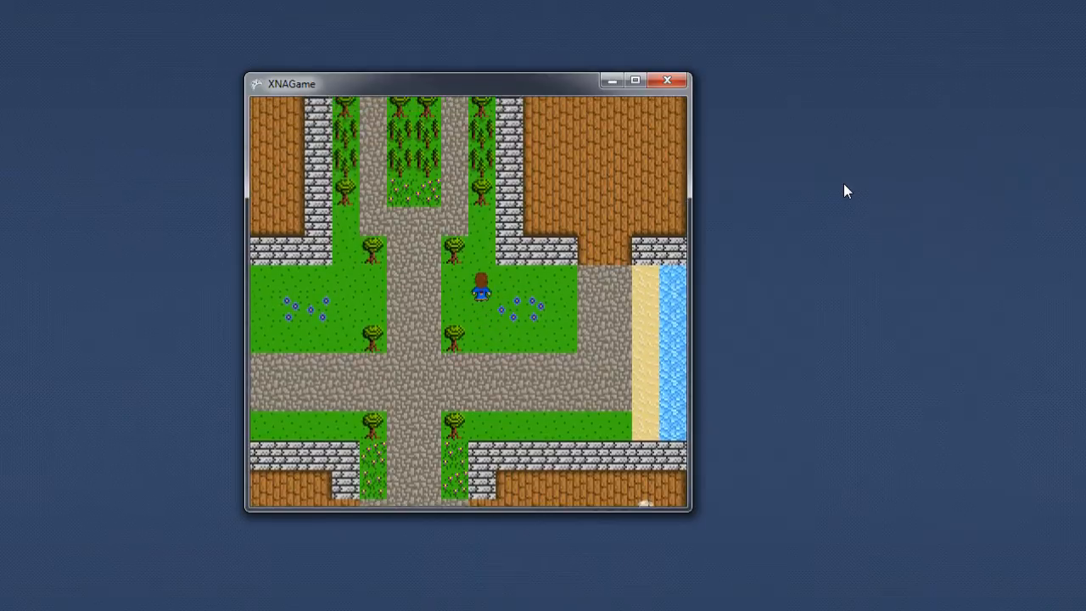
# Walk the hero north to the ponds and statue, then back down the tree-lined avenue
pyautogui.press('up')
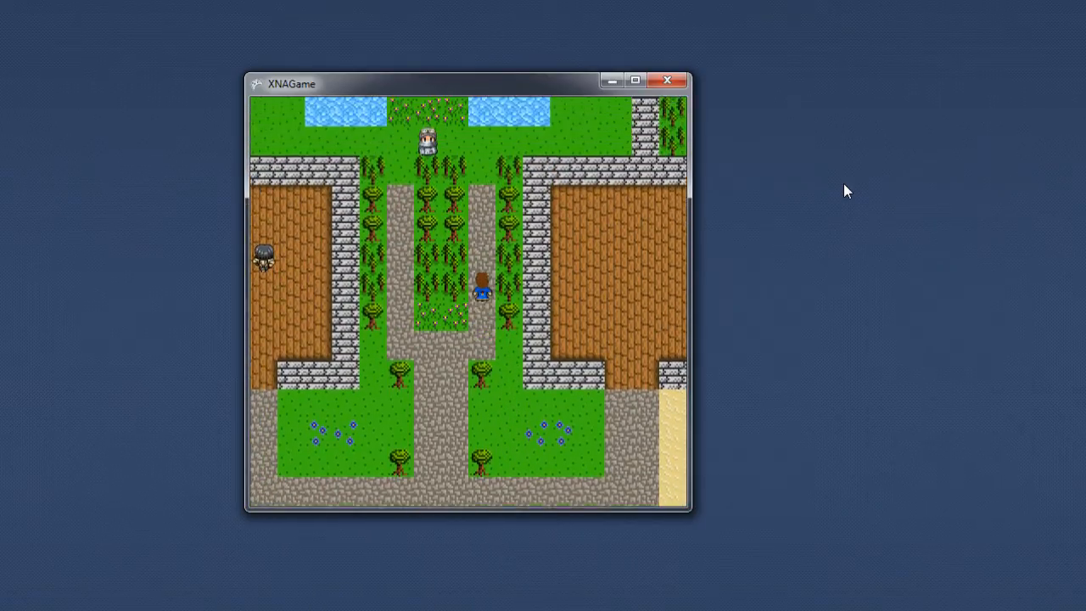
pyautogui.press('Up')
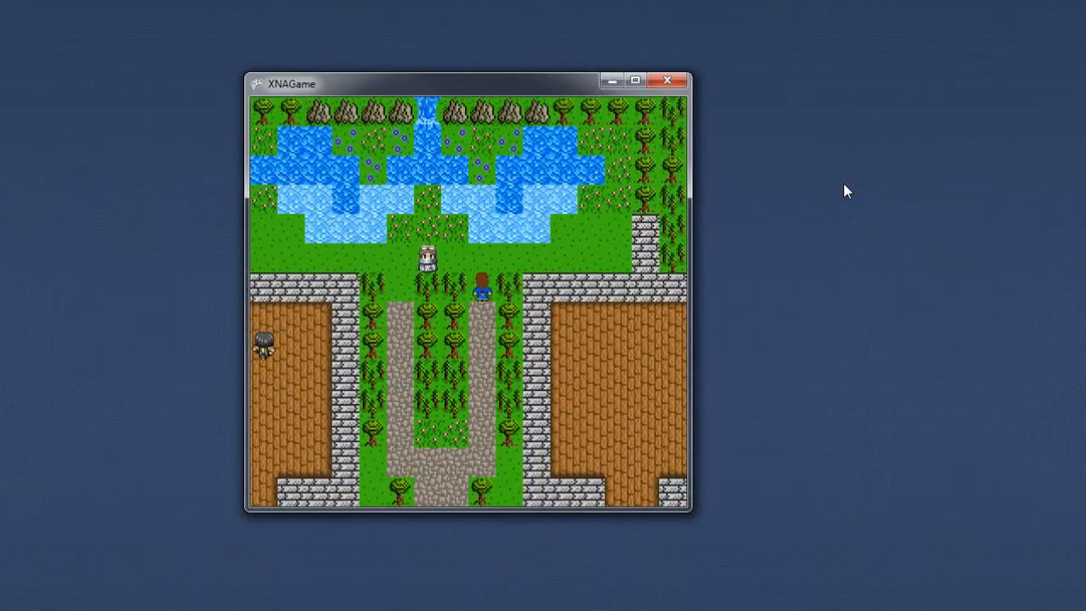
pyautogui.press('up')
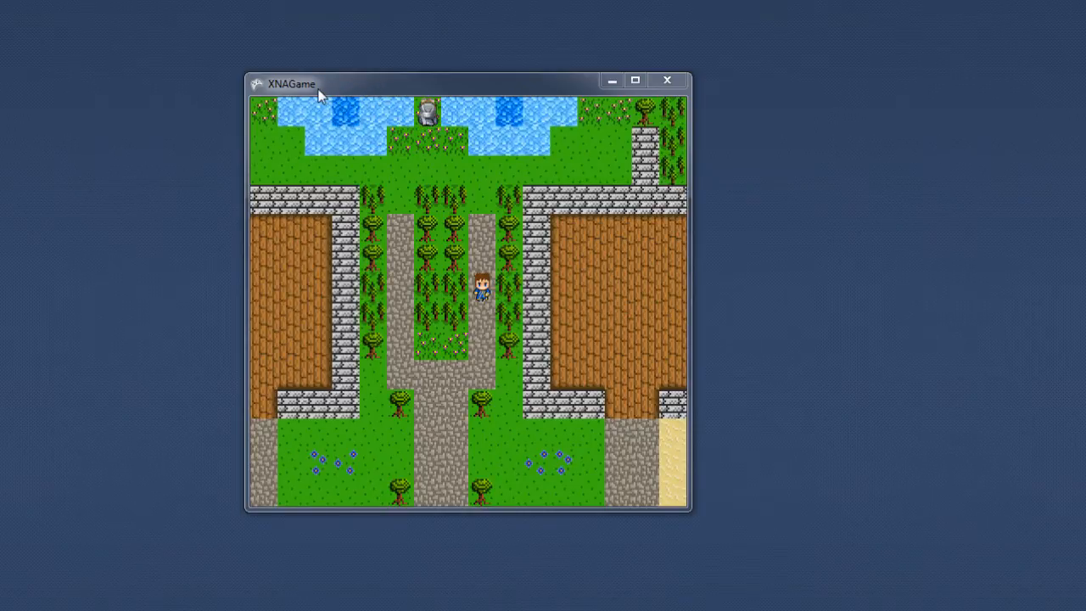
pyautogui.moveTo(348, 93)
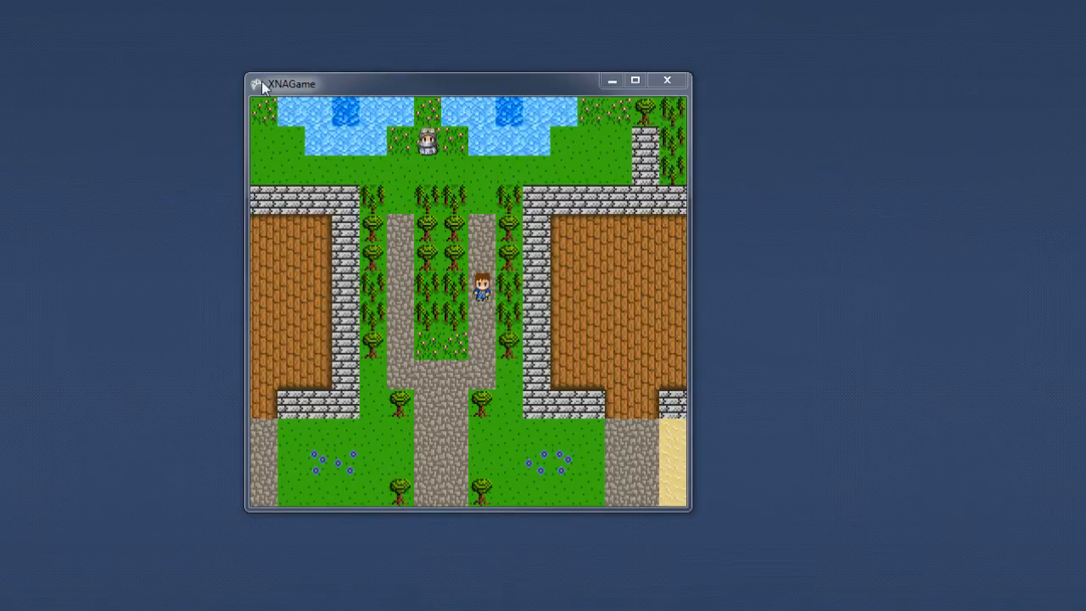
pyautogui.moveTo(263, 85)
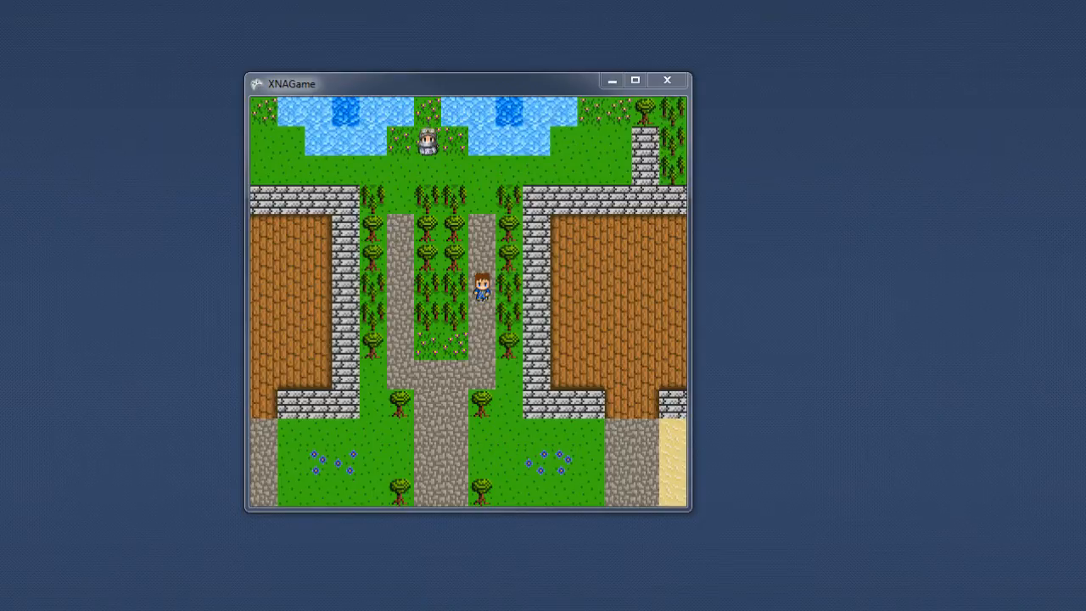